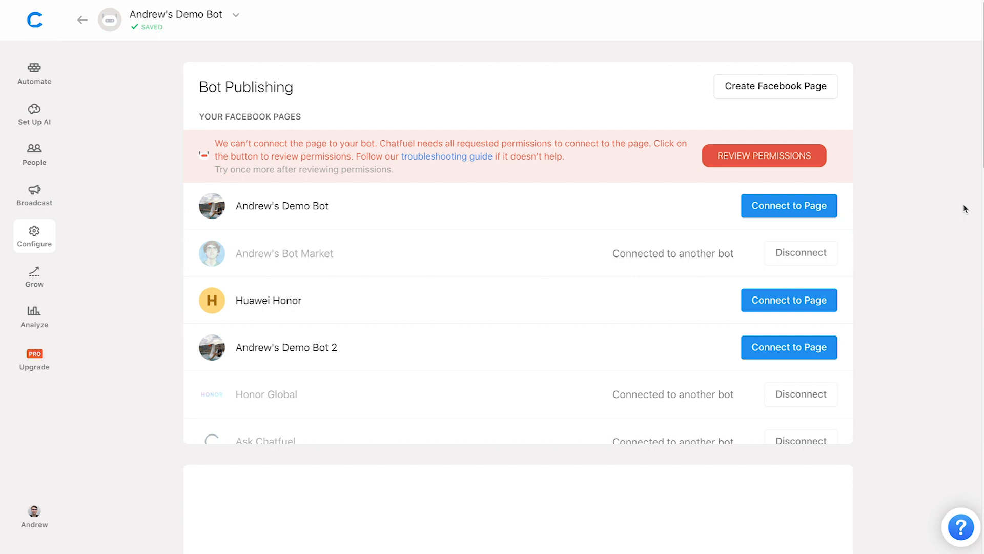
mouse_move(326, 233)
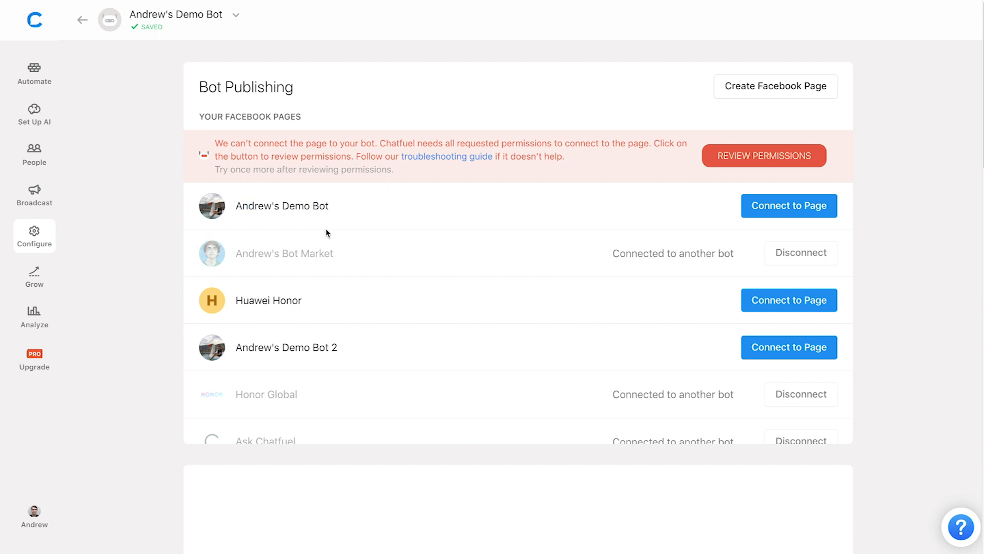
mouse_move(332, 186)
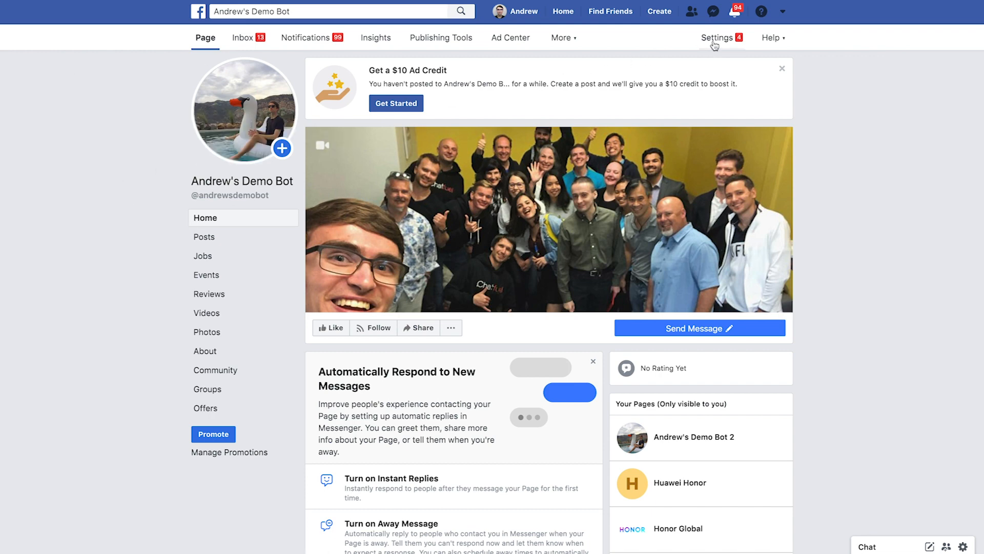
Open the demo bot page's Settings and view its Page Roles list
click(723, 38)
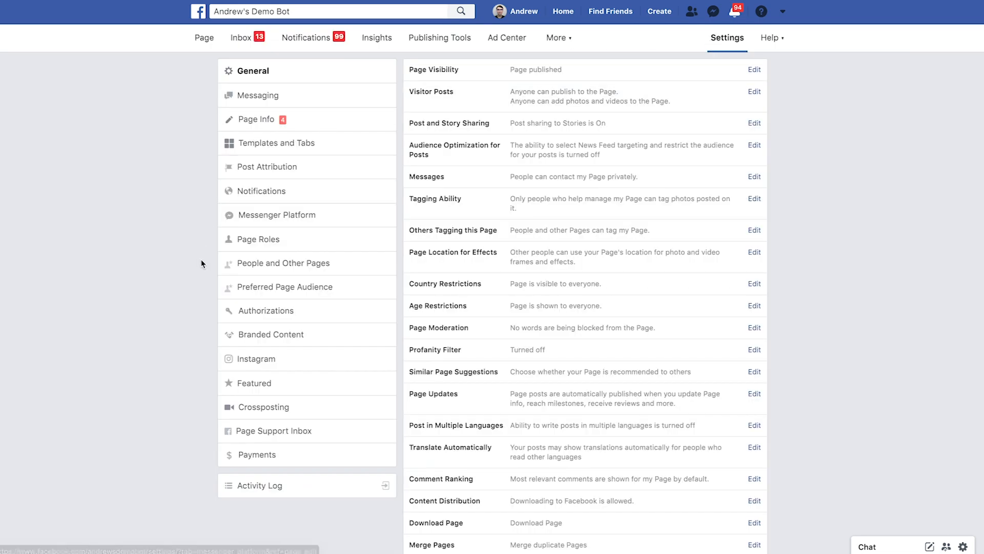
mouse_move(259, 239)
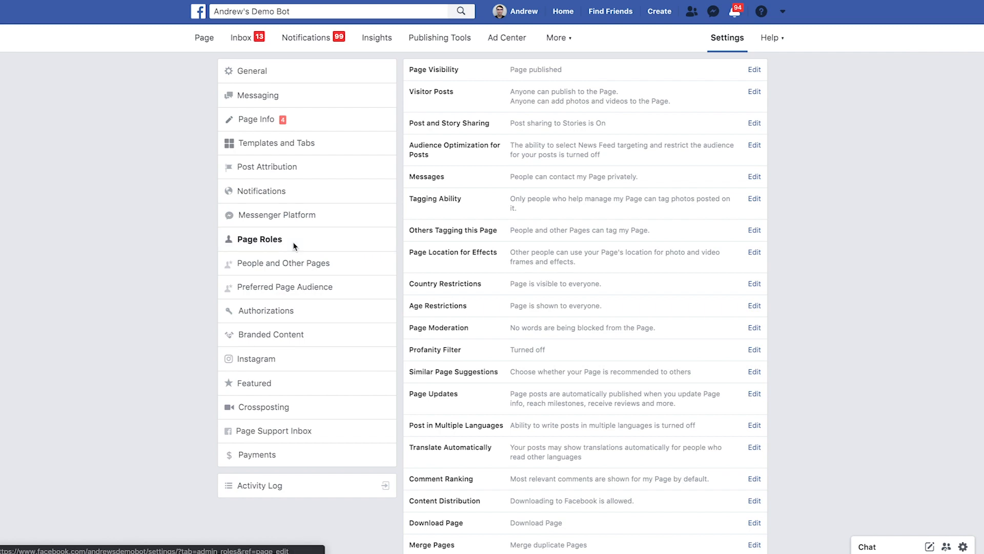
click(258, 239)
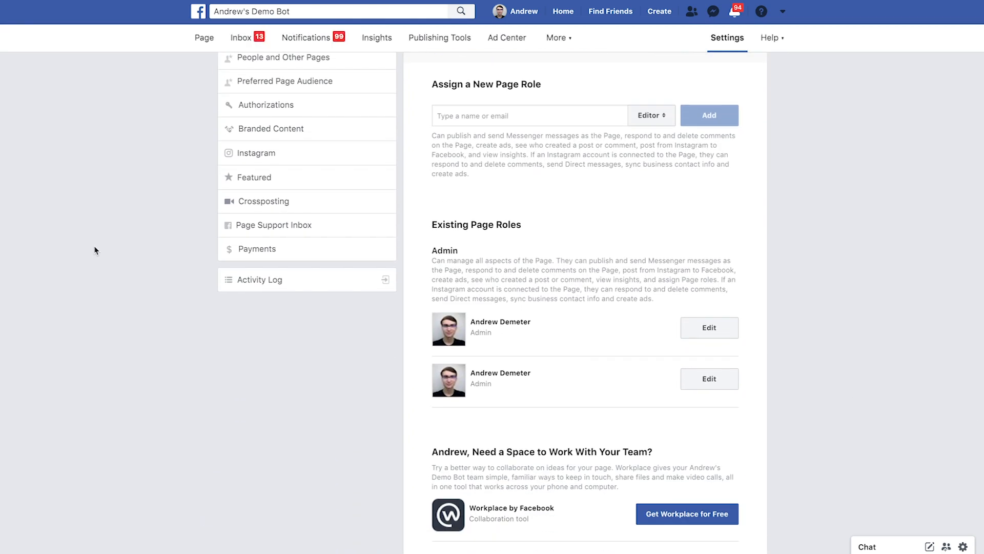
mouse_move(428, 294)
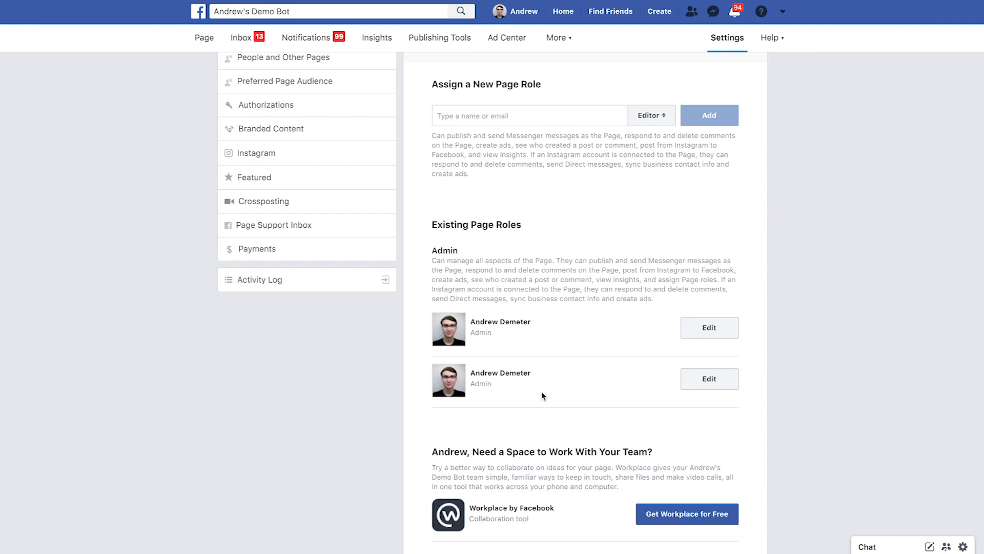
mouse_move(238, 405)
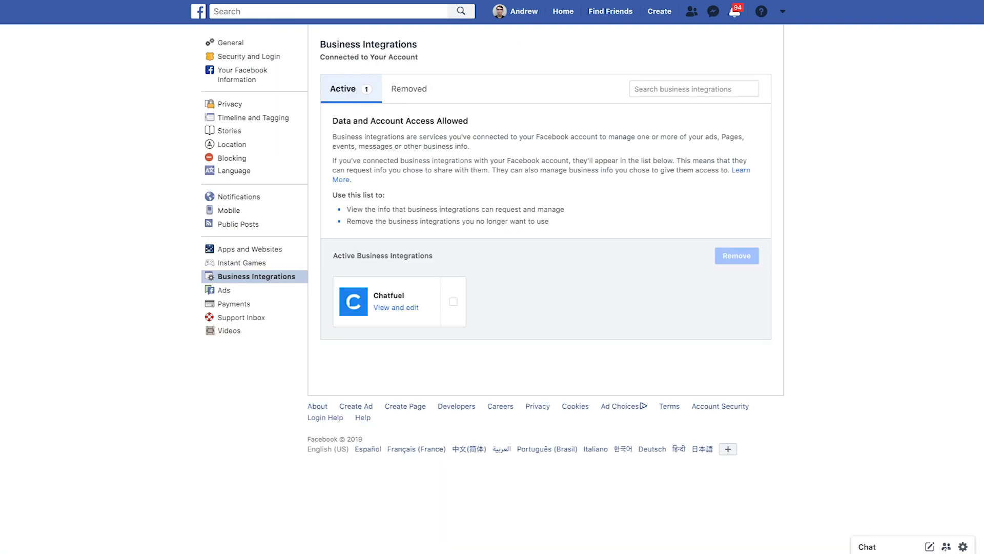
mouse_move(142, 154)
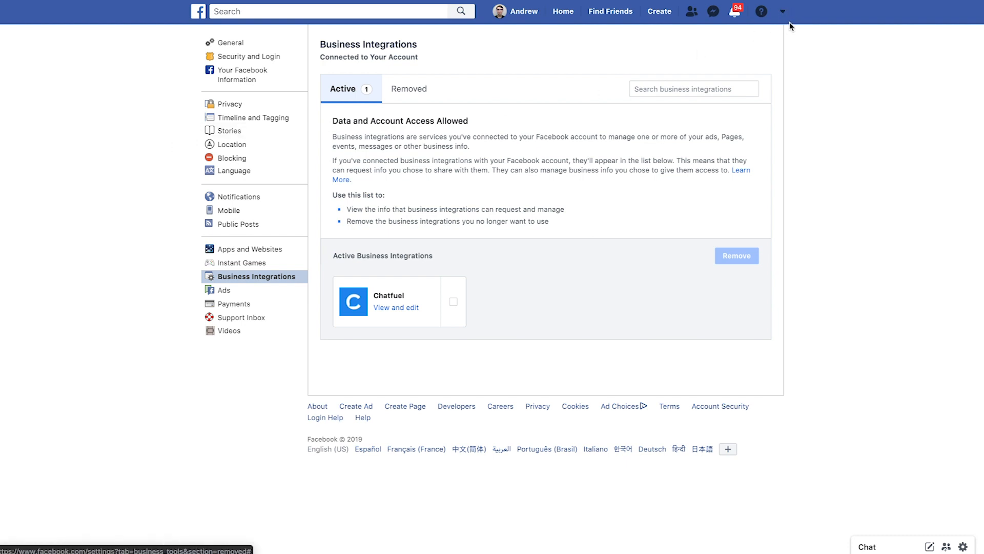
Open Chatfuel under Business Integrations and scroll through its granted page permissions
click(782, 11)
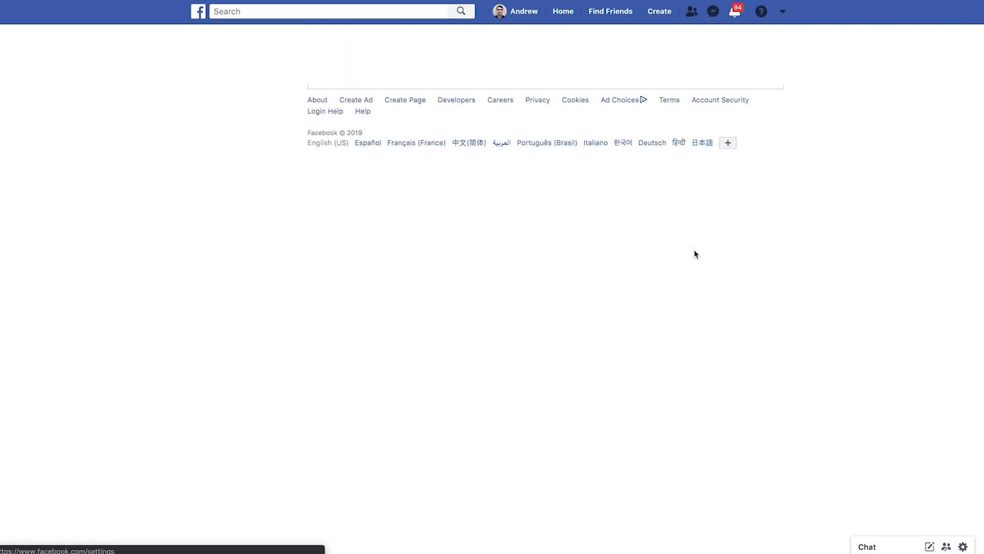
click(255, 277)
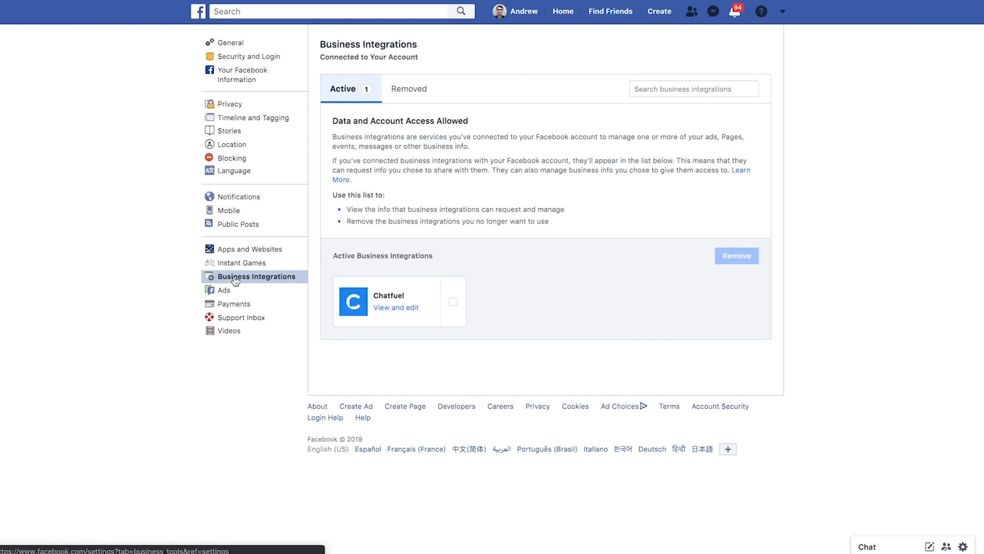
mouse_move(122, 284)
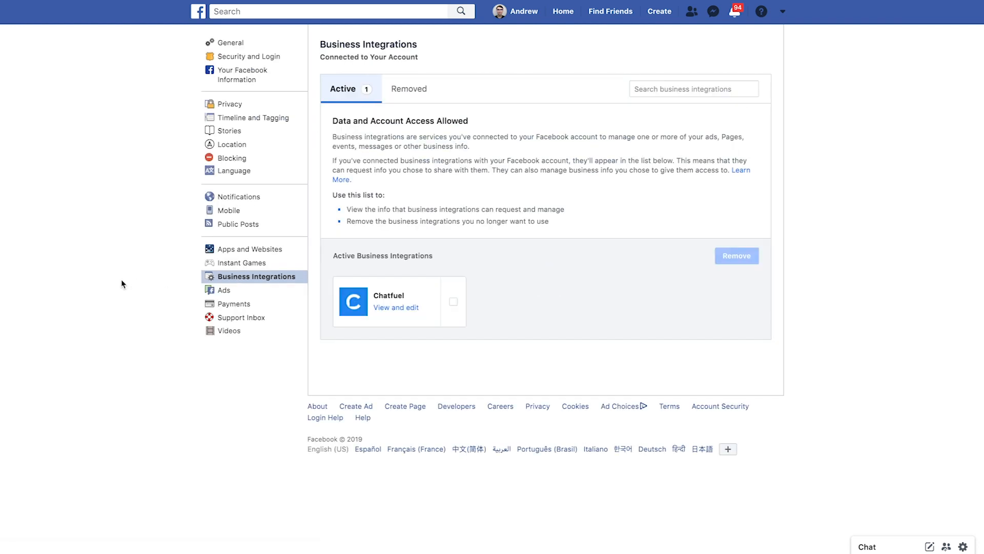
mouse_move(409, 313)
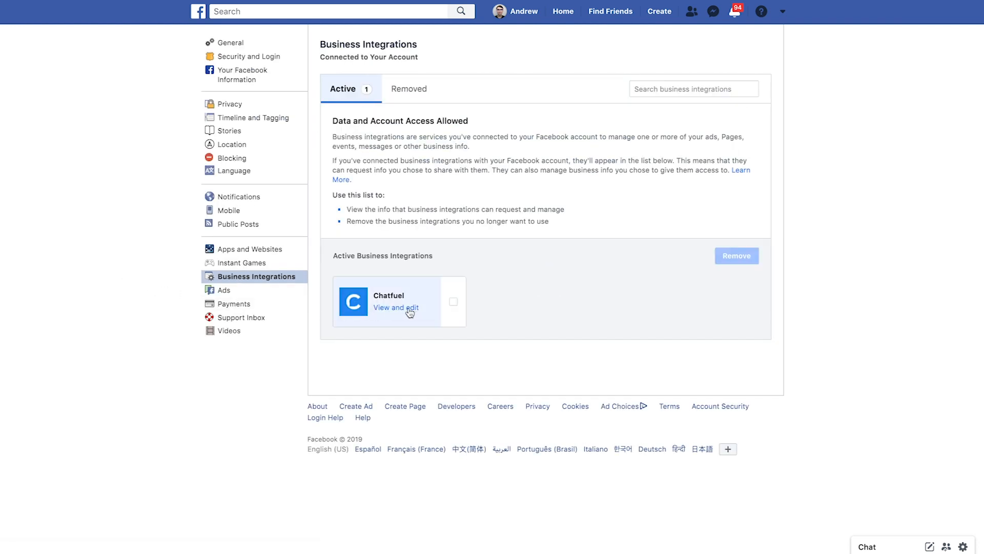
mouse_move(422, 325)
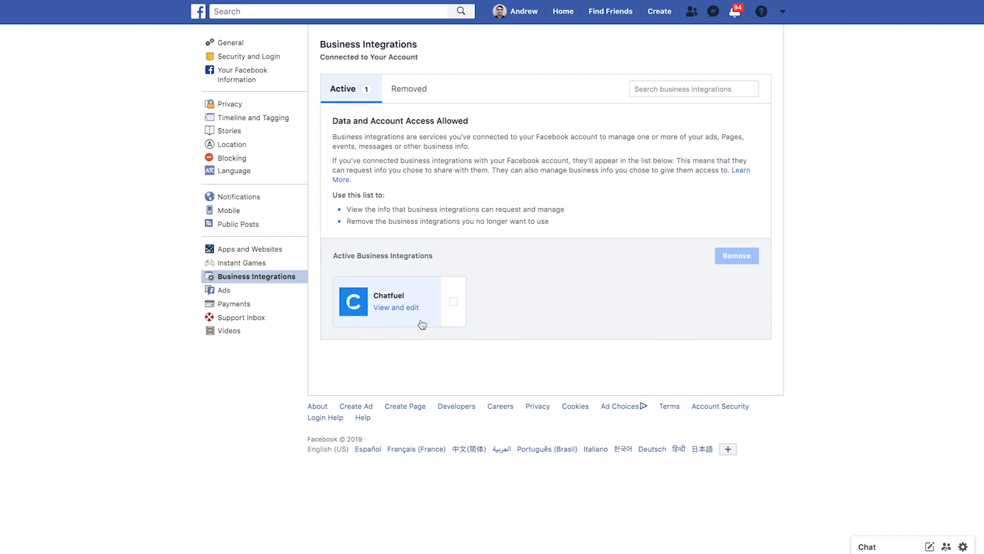
mouse_move(413, 319)
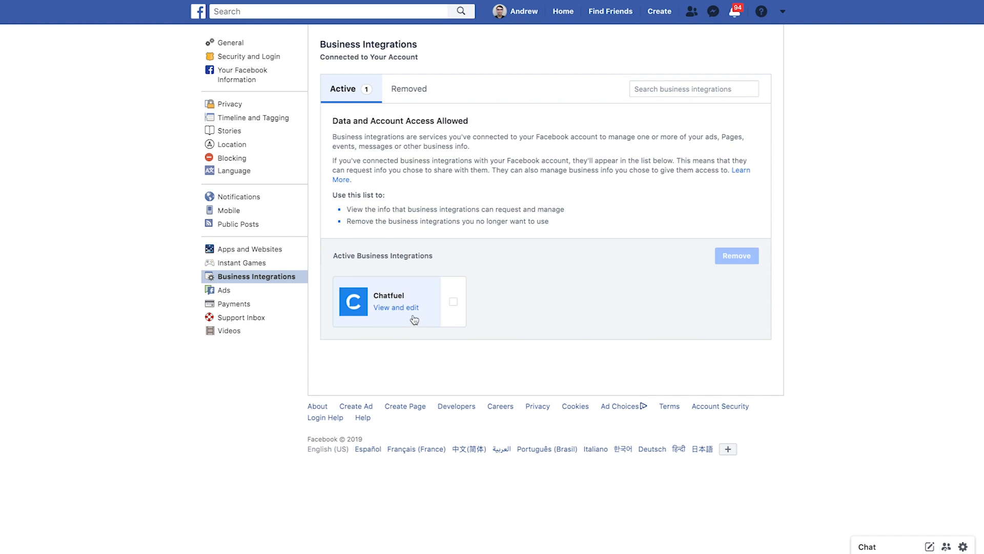
mouse_move(383, 331)
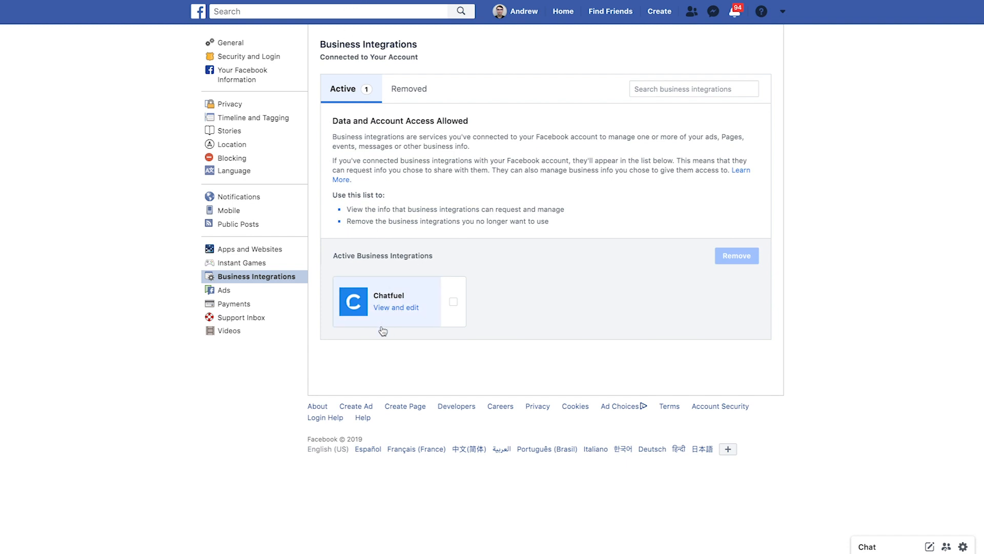
click(395, 307)
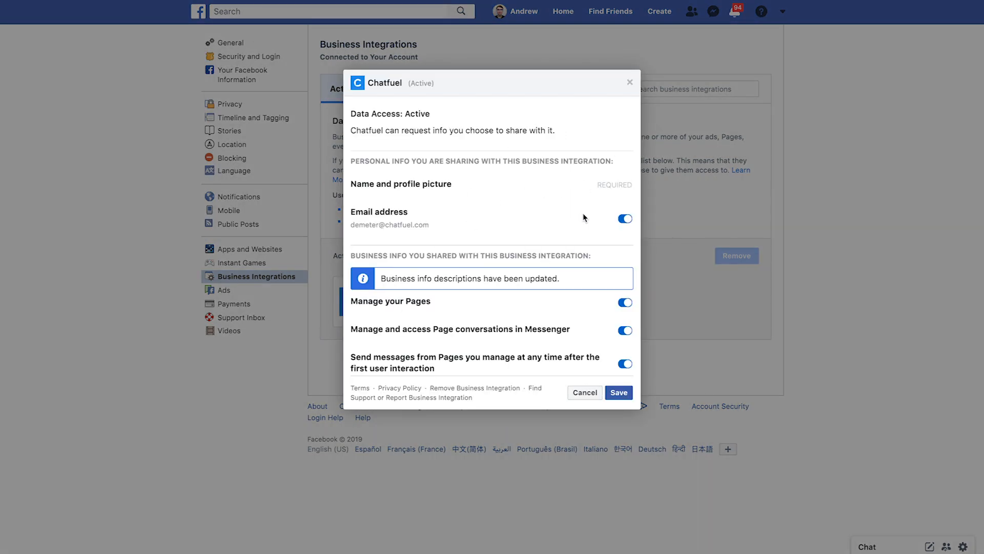
scroll(down, 3)
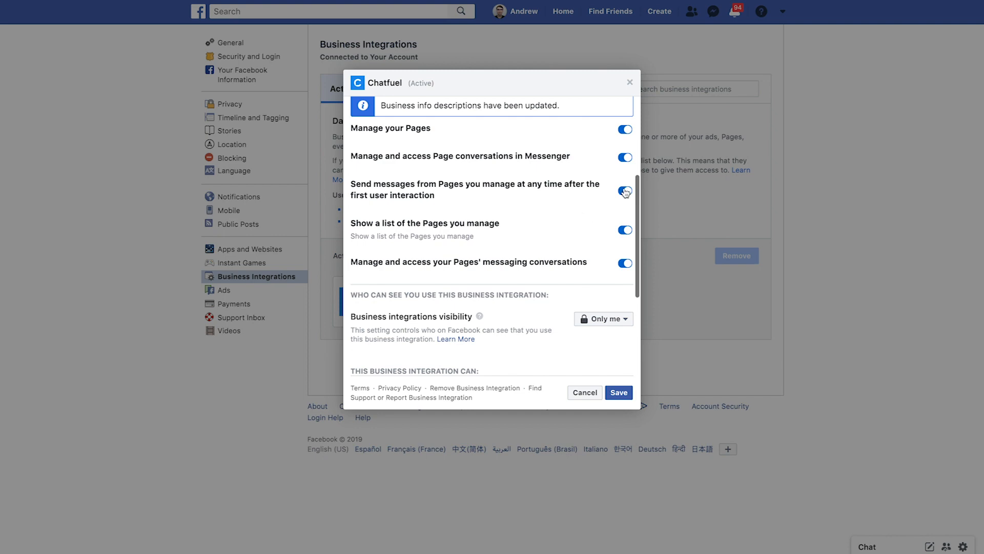
scroll(down, 3)
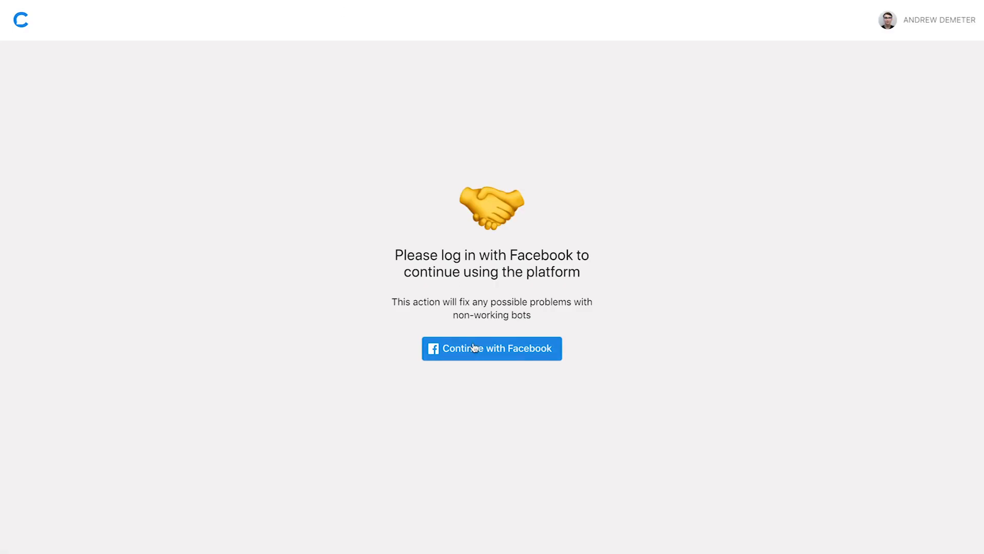
Log in again with Facebook, granting Chatfuel all Pages and every requested permission
click(492, 349)
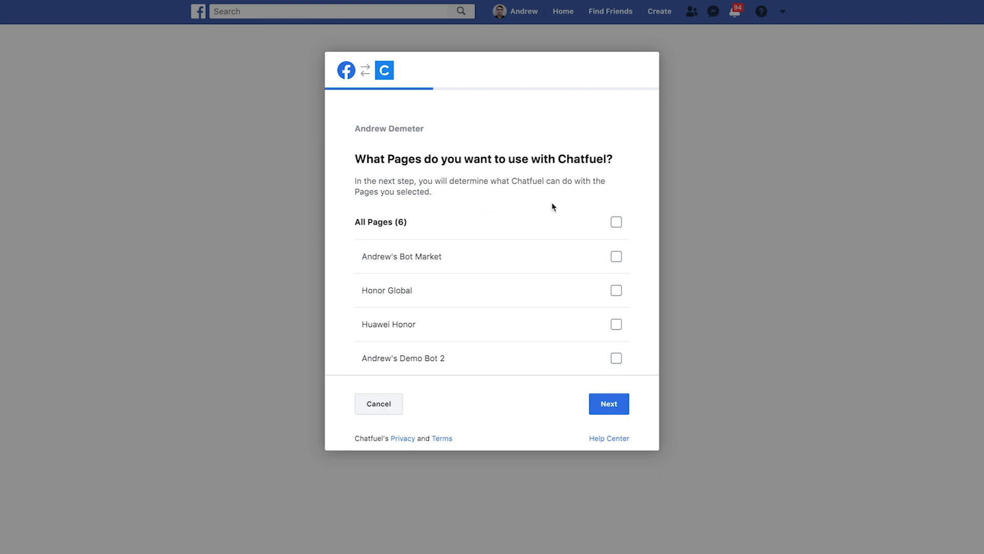
click(615, 222)
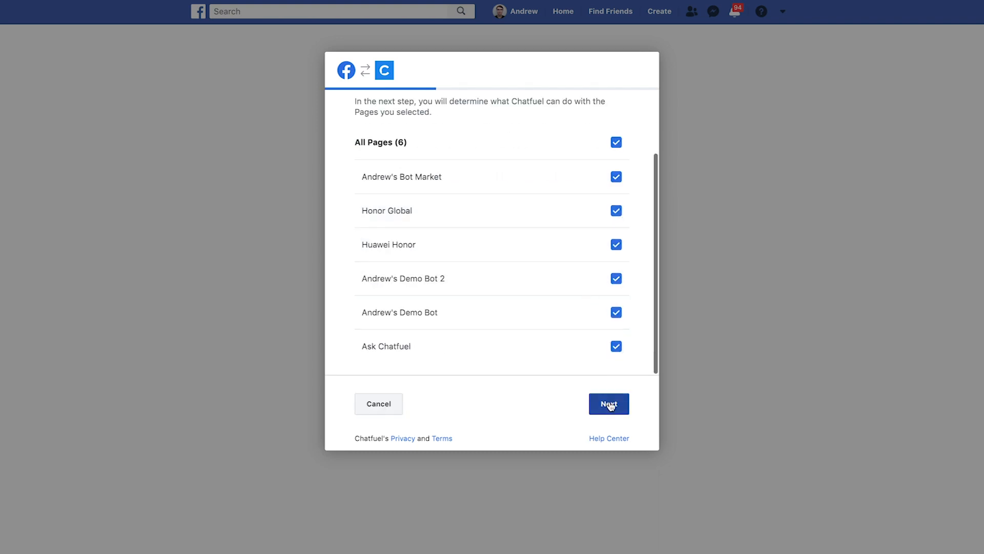
click(607, 403)
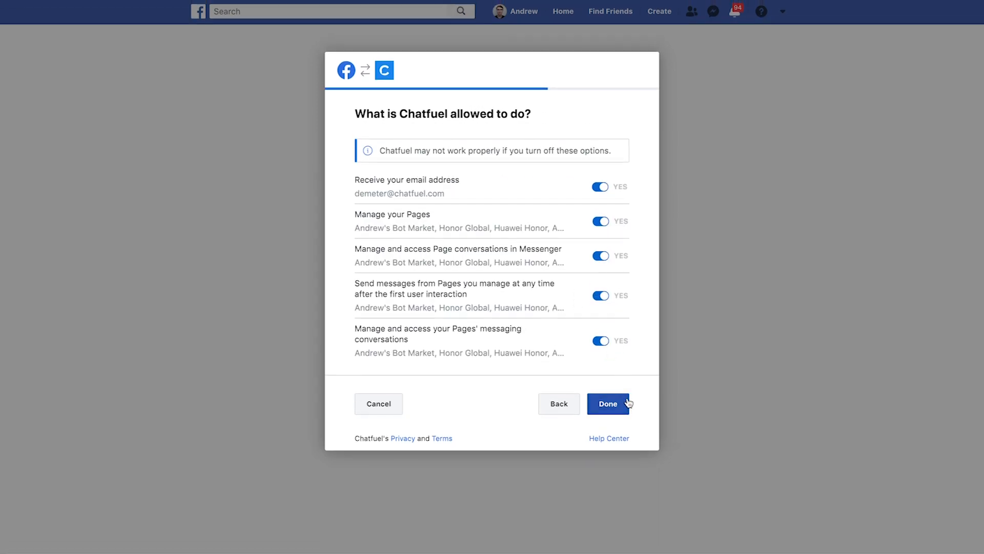
click(607, 403)
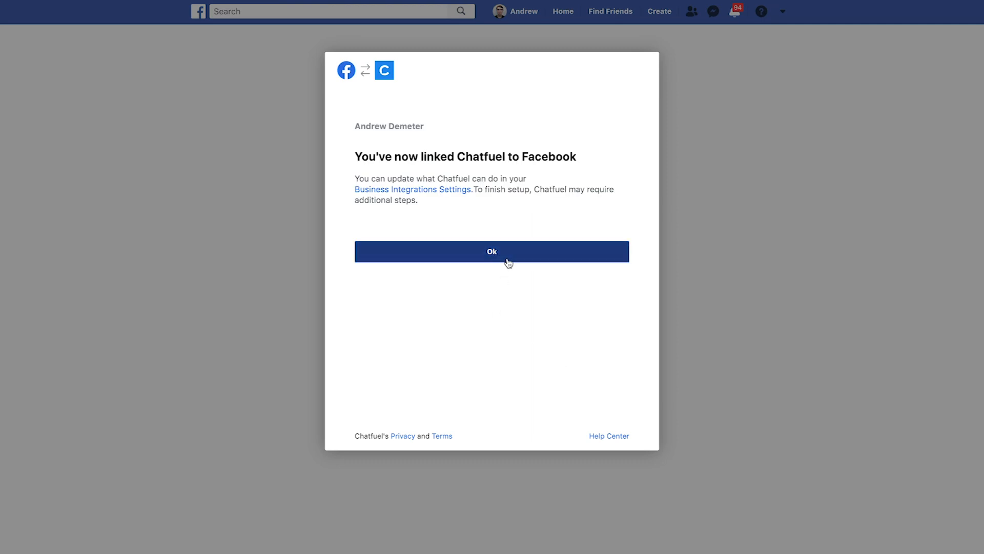
click(491, 252)
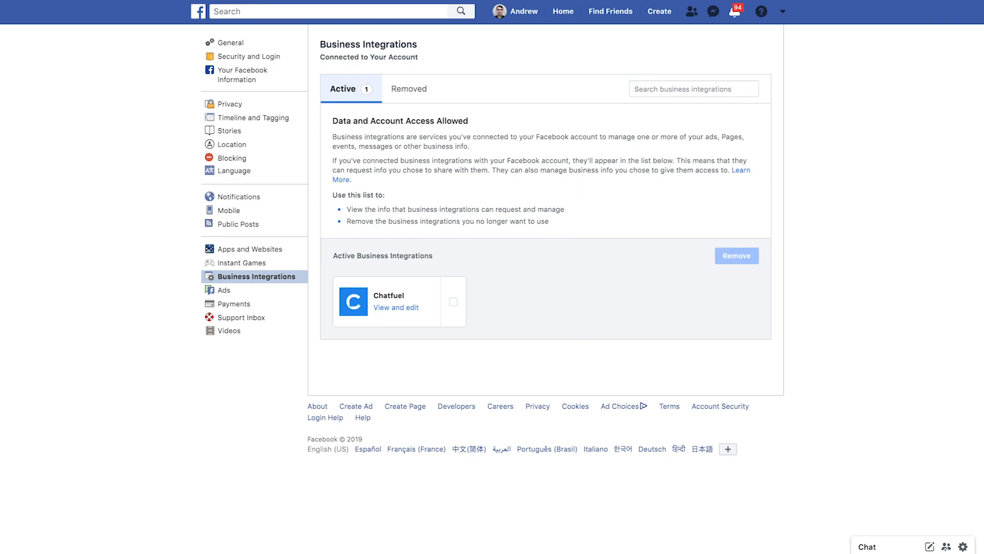
Open Andrew's Demo Bot's Configure screen and scroll down to the Persistent Menu
click(396, 307)
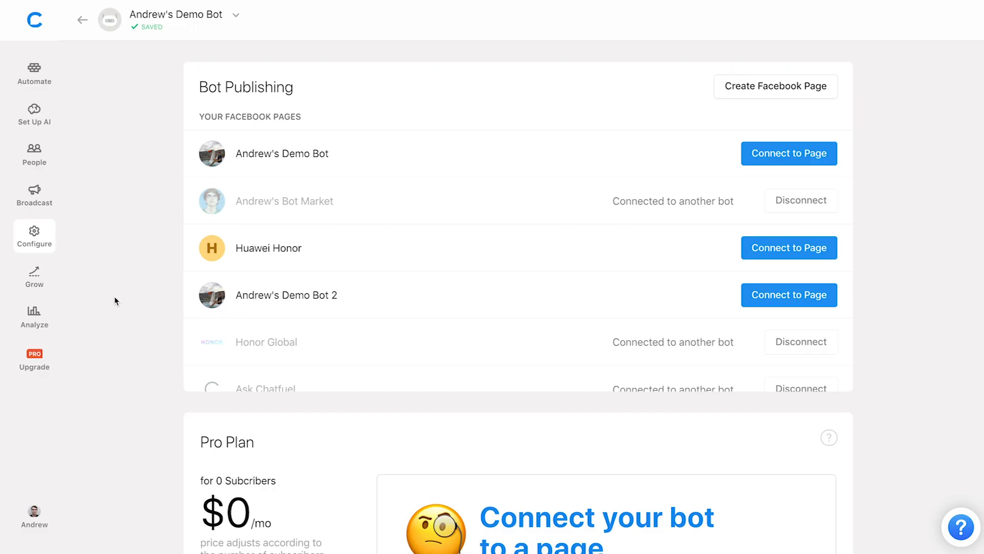
scroll(down, 3)
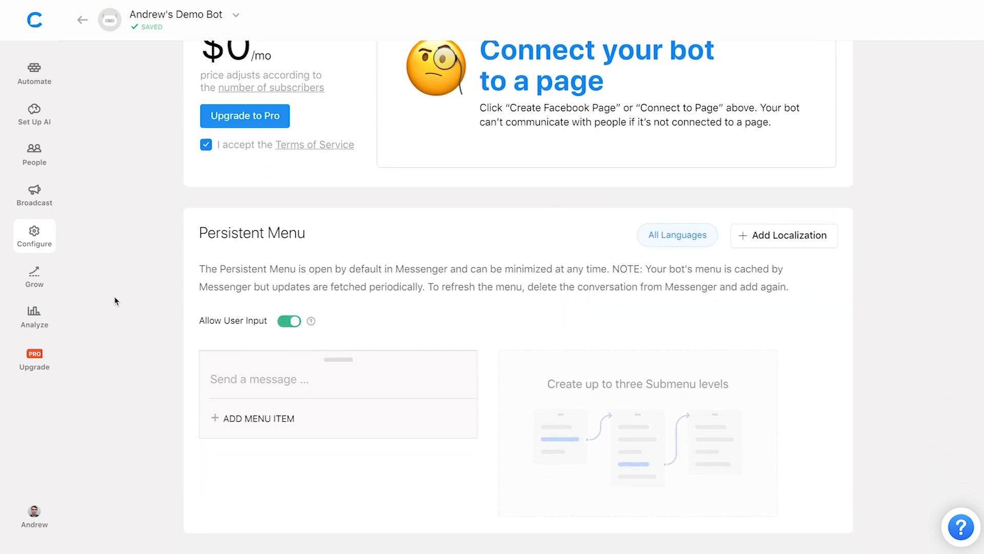
scroll(down, 3)
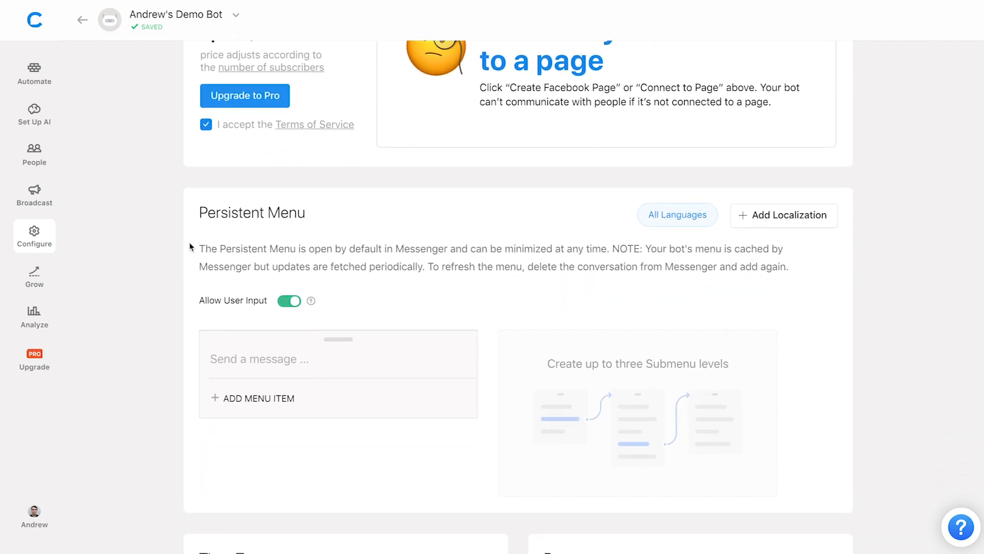
scroll(down, 3)
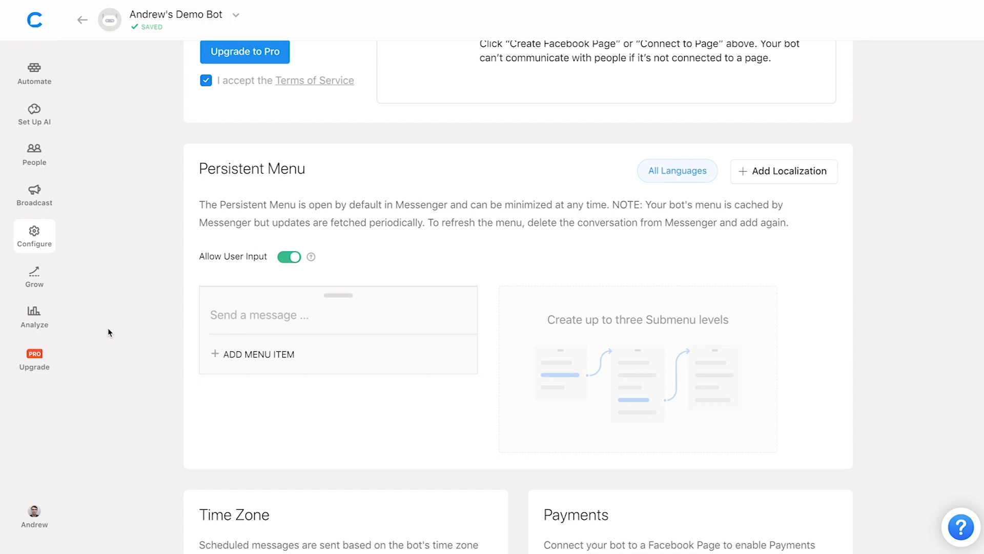
mouse_move(254, 366)
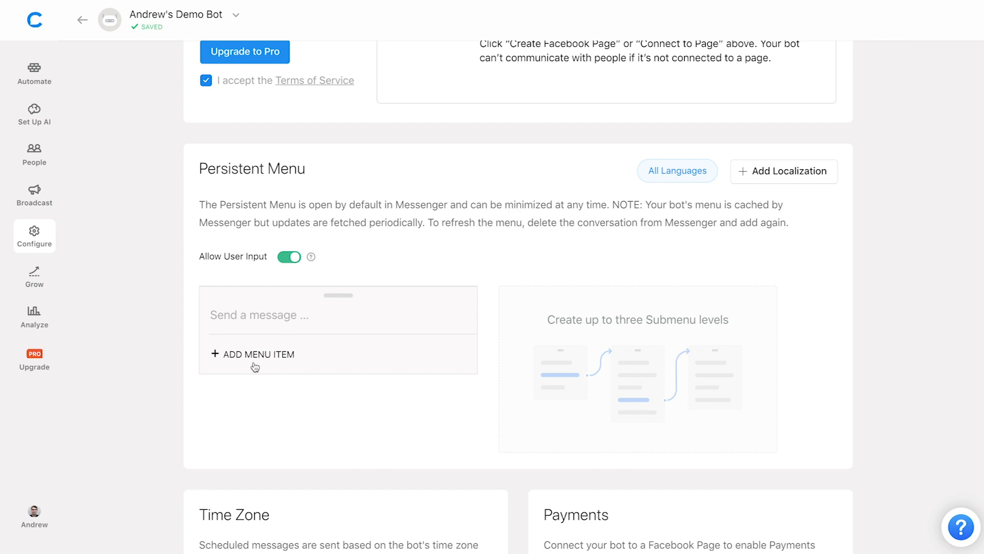
Add a 'Website' persistent menu item that opens a URL, then go to Broadcast
click(254, 353)
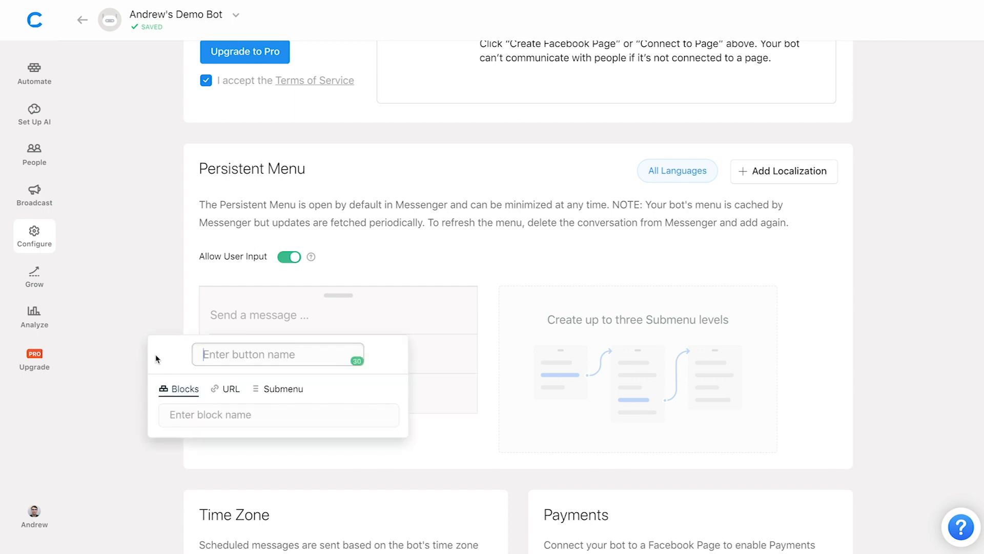
text(Website)
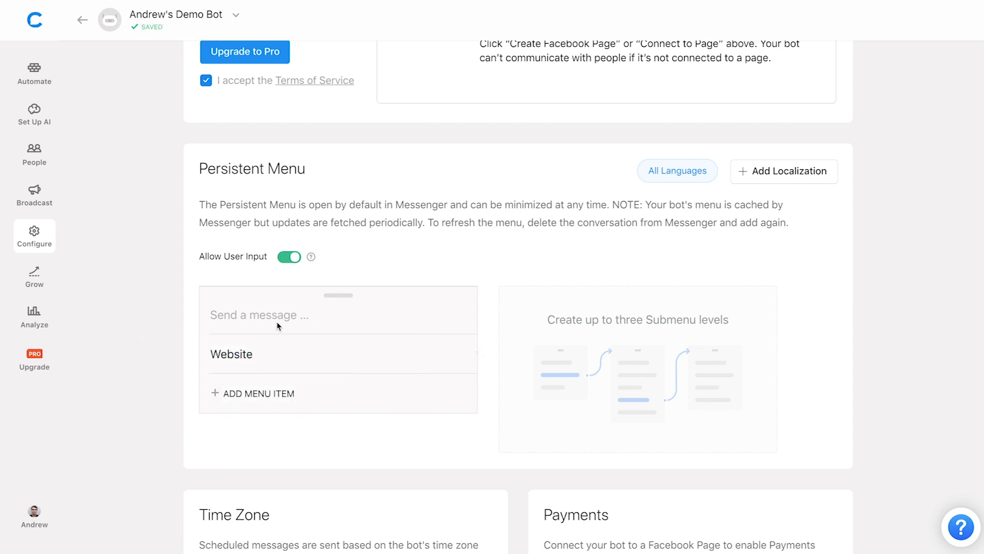
click(231, 353)
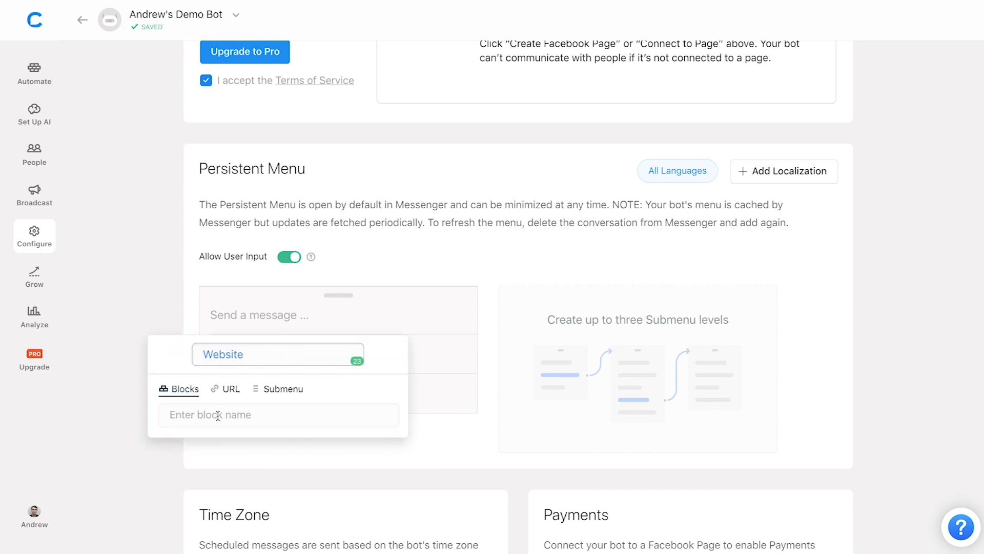
click(224, 389)
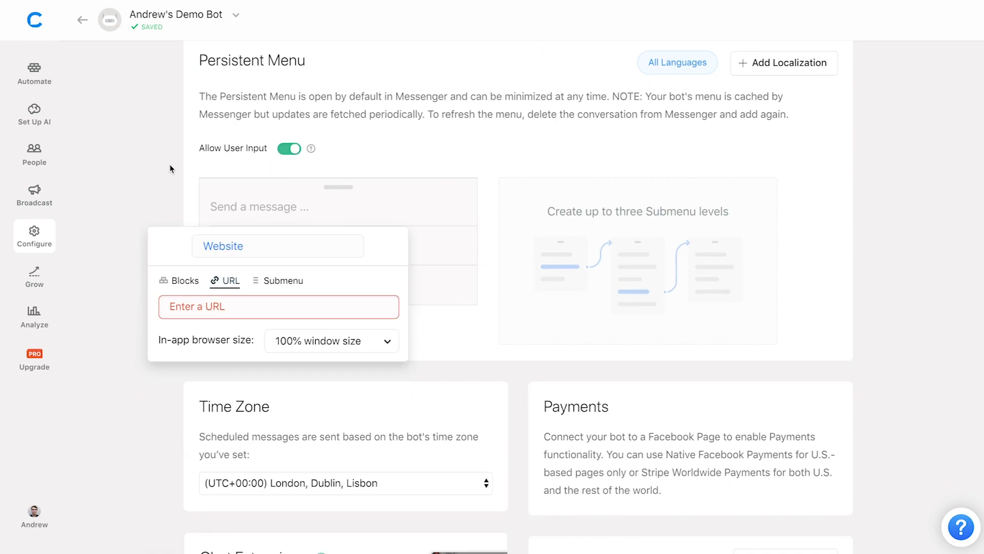
scroll(up, 3)
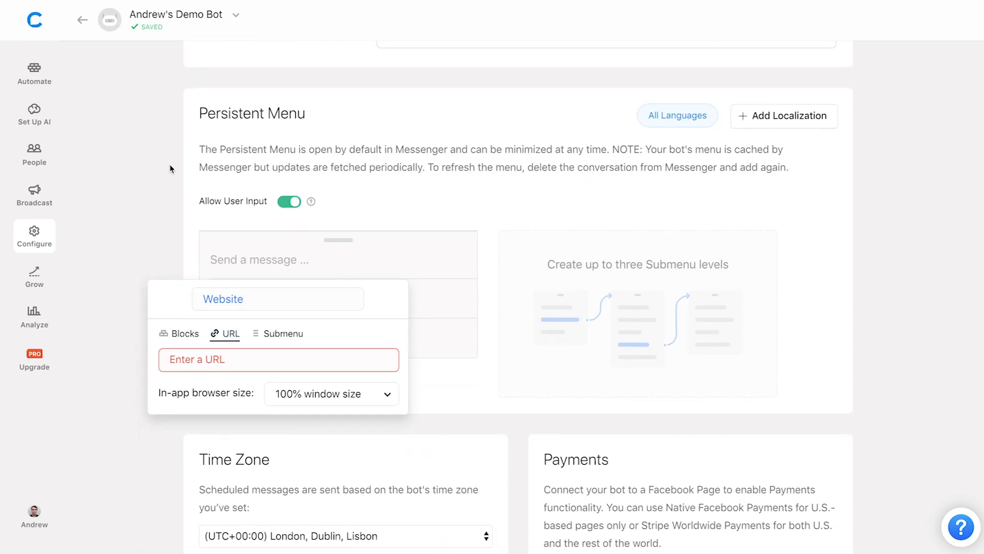
click(34, 195)
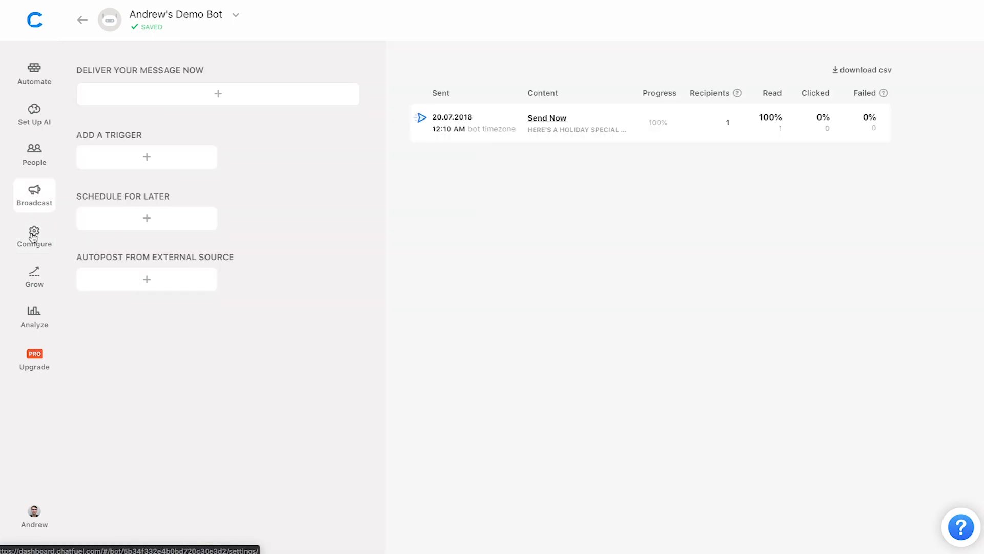
Connect Andrew's Demo Bot to its same-named Facebook page from Configure
click(34, 235)
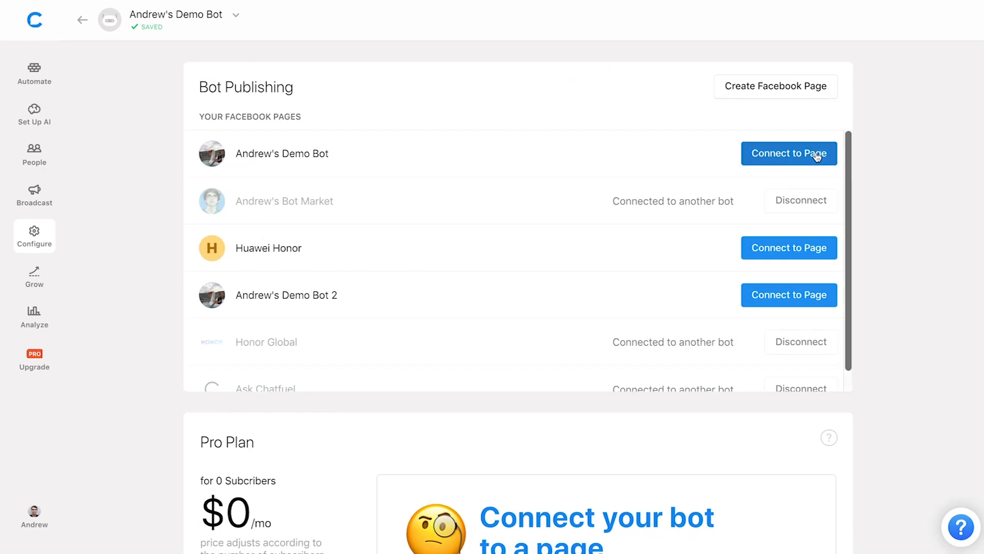
click(788, 153)
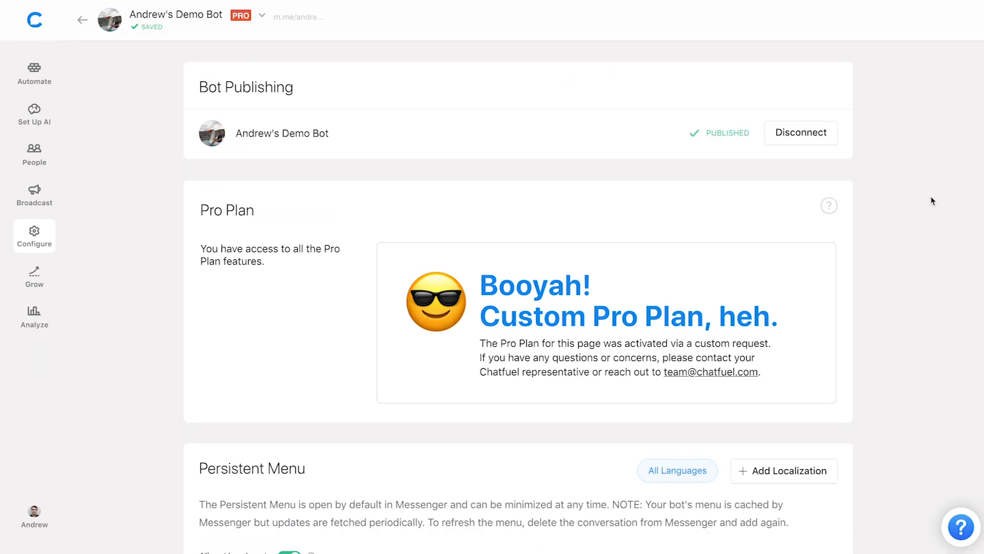